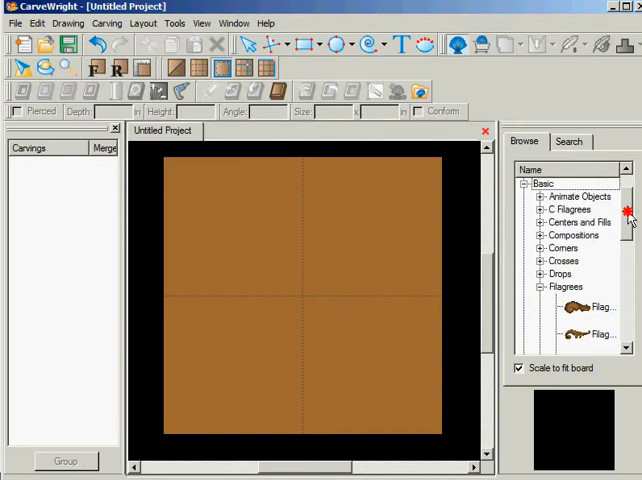
# Step: Place the Filigree 04 pattern from the library onto the center of the board
pyautogui.scroll(-3)
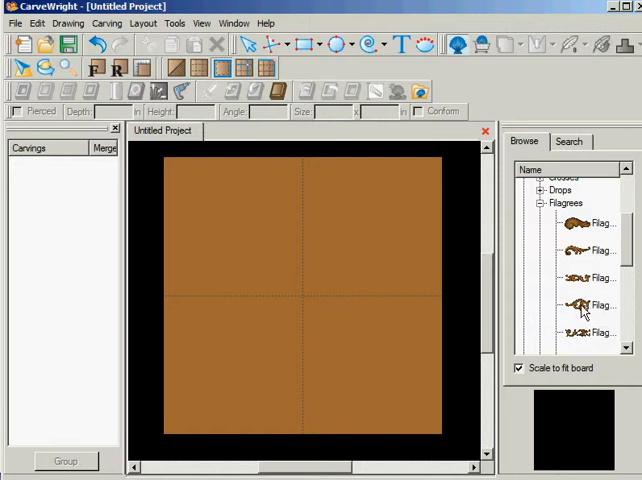
pyautogui.moveTo(580, 308)
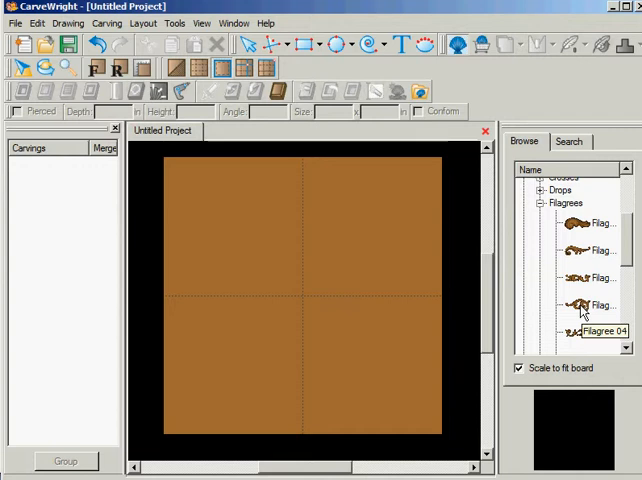
pyautogui.click(596, 304)
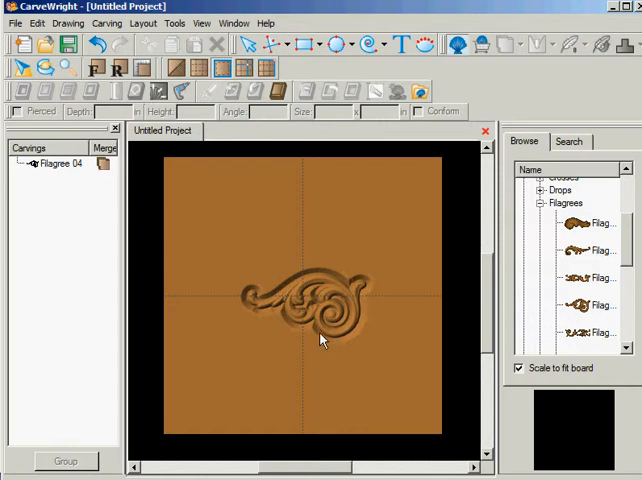
pyautogui.moveTo(324, 412)
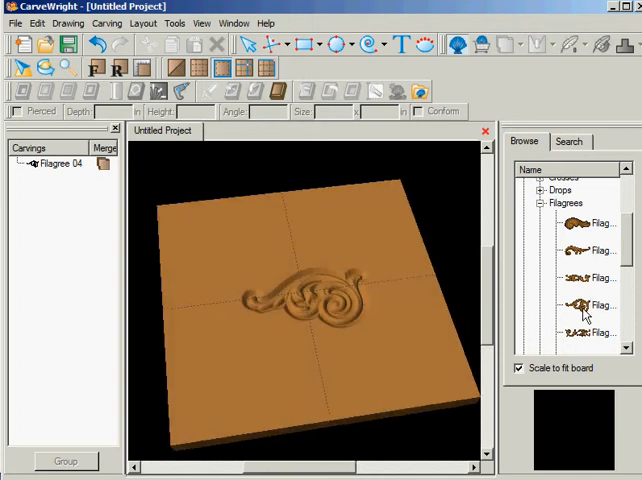
pyautogui.moveTo(584, 312)
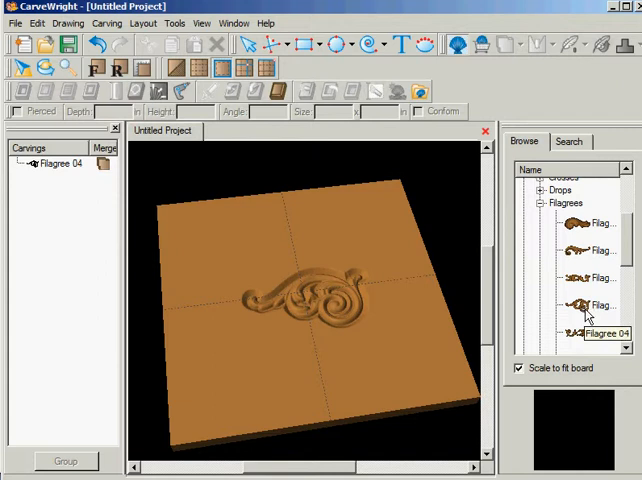
pyautogui.moveTo(388, 312)
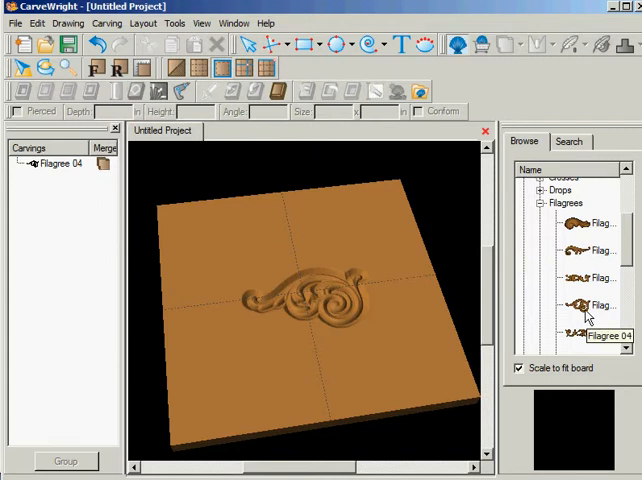
pyautogui.moveTo(320, 296)
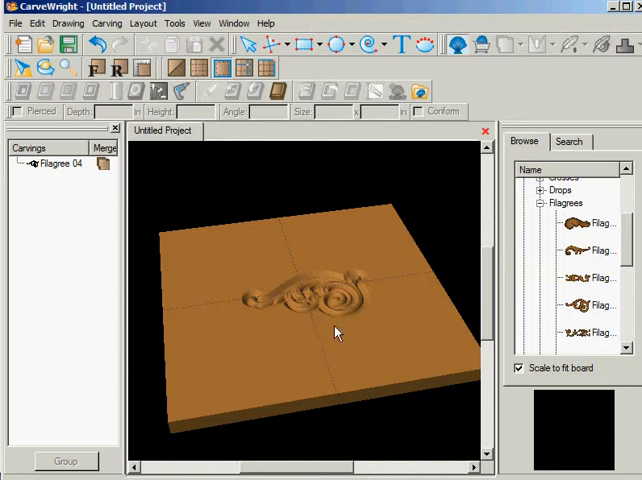
pyautogui.moveTo(336, 316)
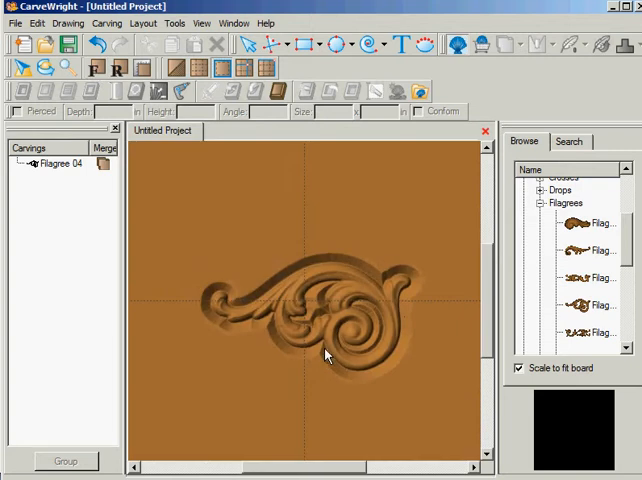
pyautogui.moveTo(302, 304)
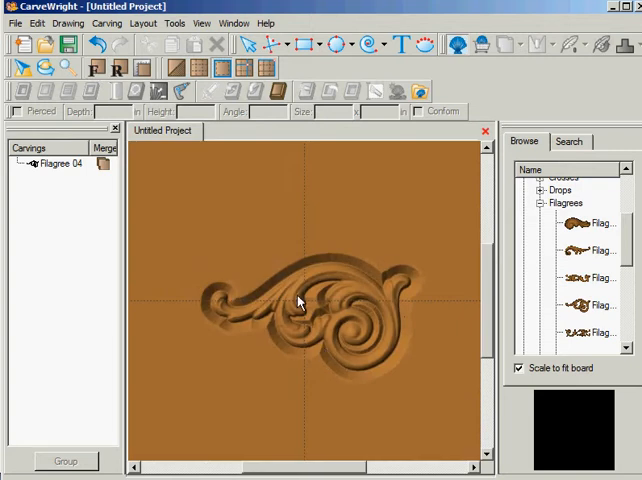
pyautogui.click(300, 300)
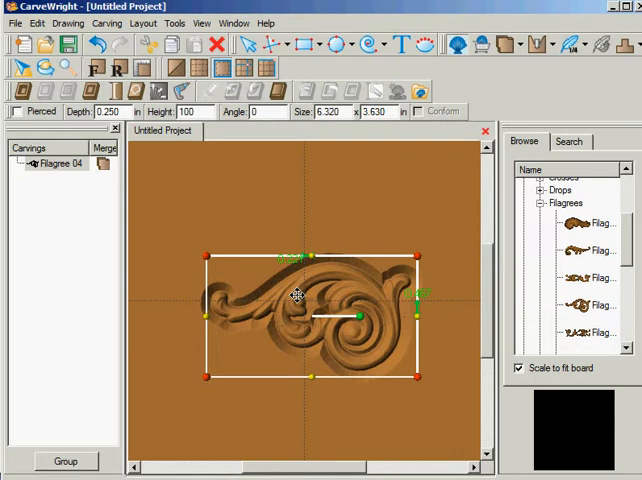
pyautogui.rightClick(296, 296)
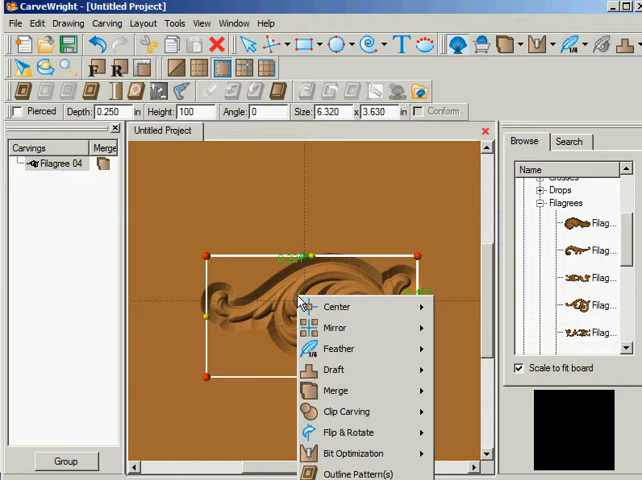
pyautogui.moveTo(356, 472)
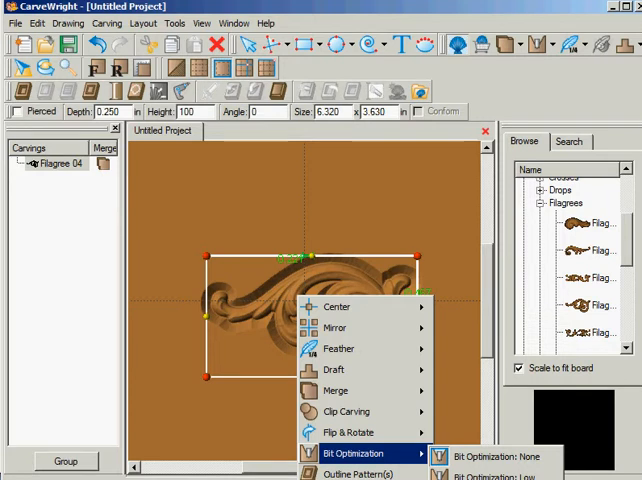
pyautogui.click(492, 456)
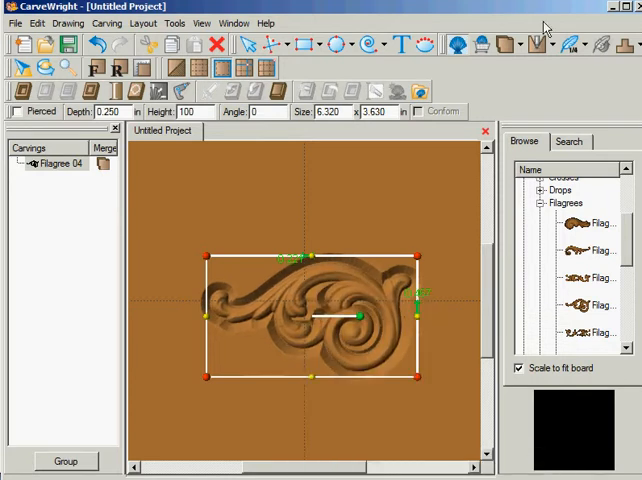
pyautogui.click(586, 44)
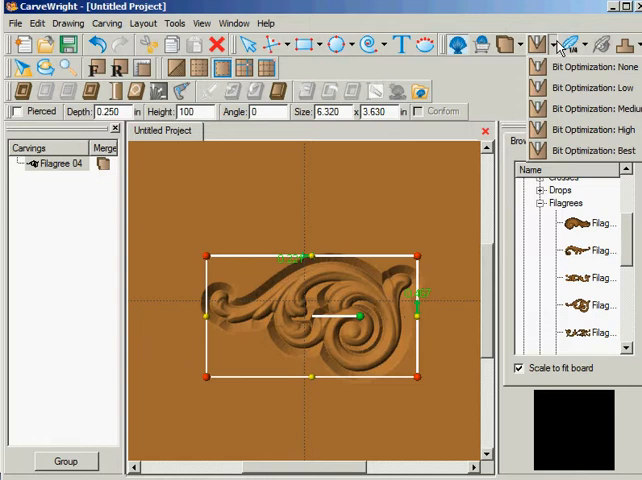
pyautogui.click(590, 150)
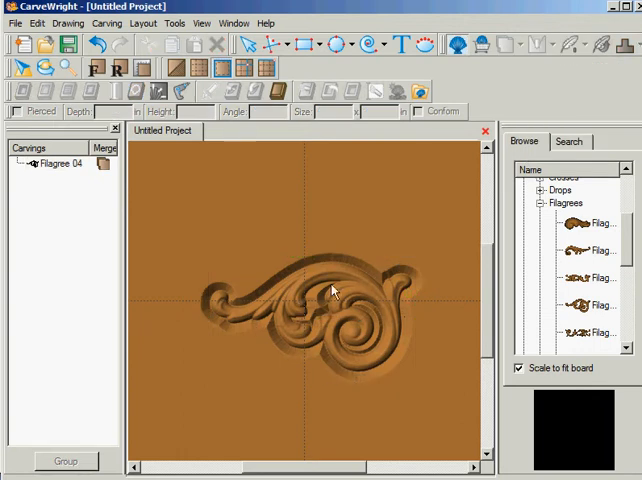
pyautogui.moveTo(368, 324)
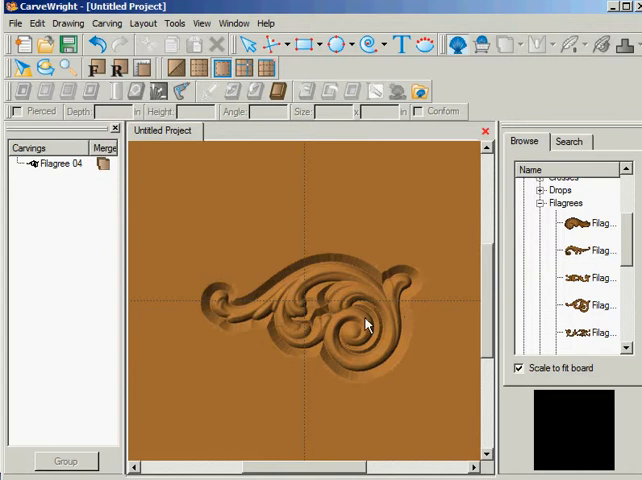
pyautogui.moveTo(330, 272)
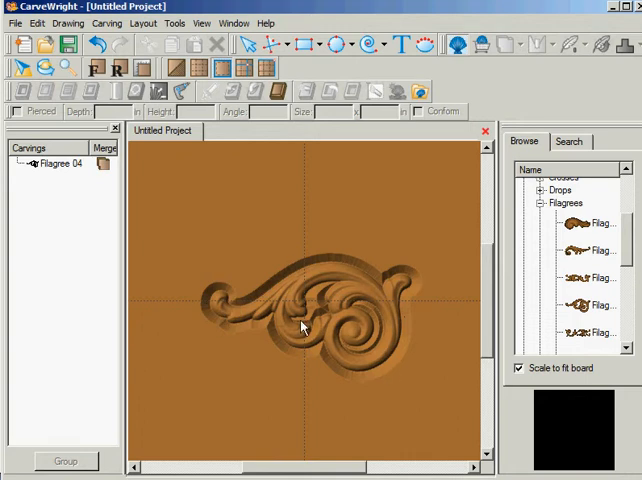
pyautogui.moveTo(324, 316)
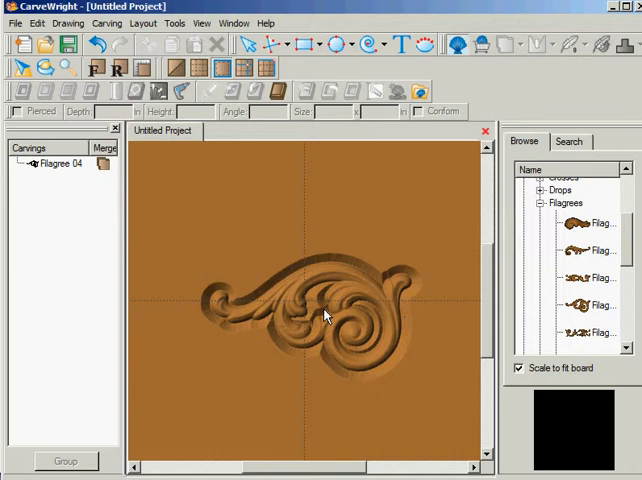
pyautogui.moveTo(316, 312)
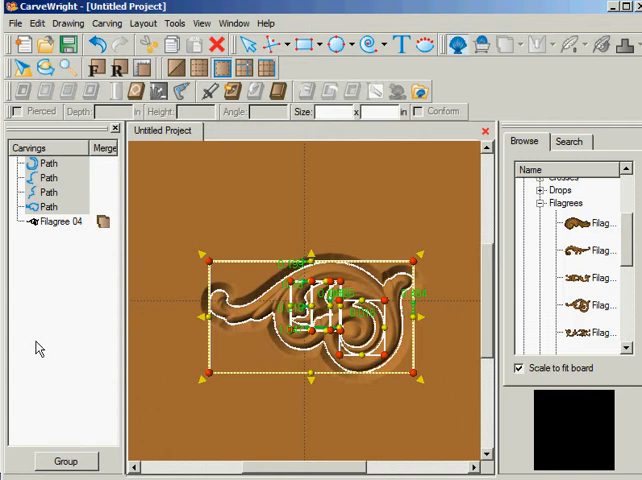
pyautogui.moveTo(468, 360)
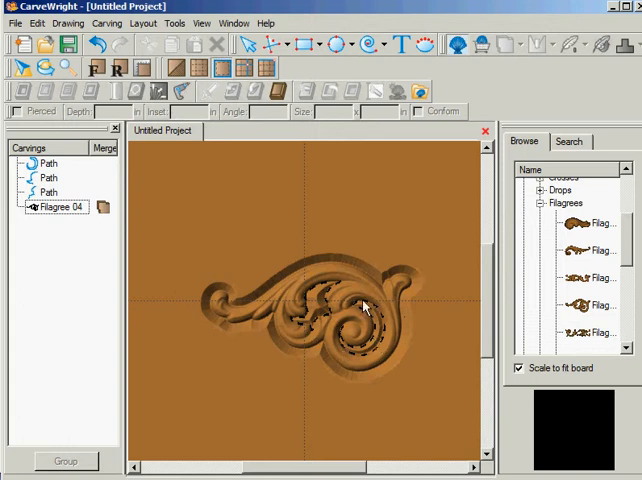
# Step: Select one of the traced outline paths in the Carvings list
pyautogui.click(48, 176)
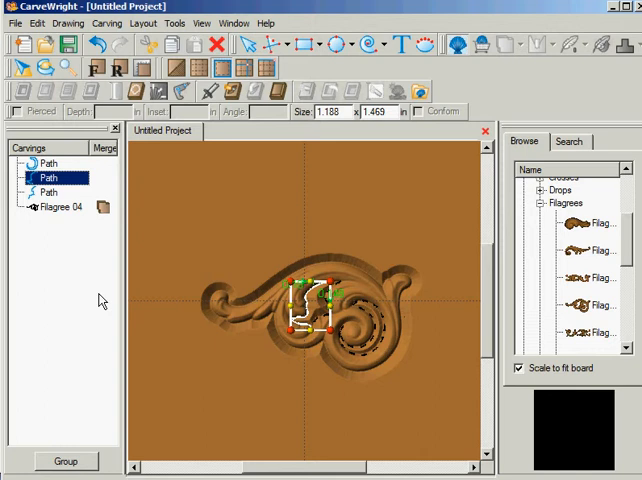
pyautogui.moveTo(80, 320)
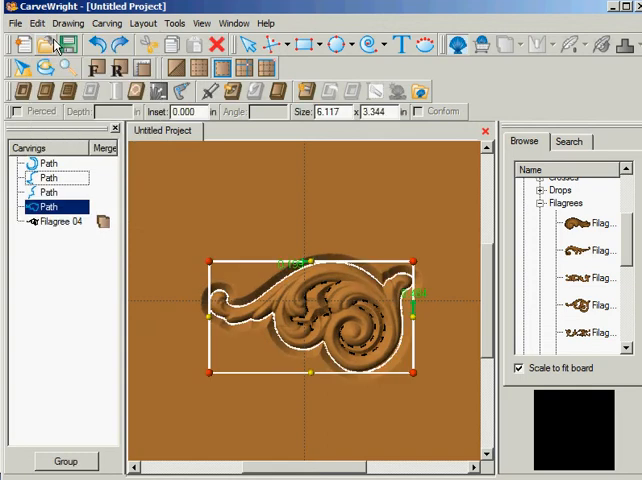
# Step: Delete the selected traced paths so only the Filigree 04 carving remains
pyautogui.click(36, 24)
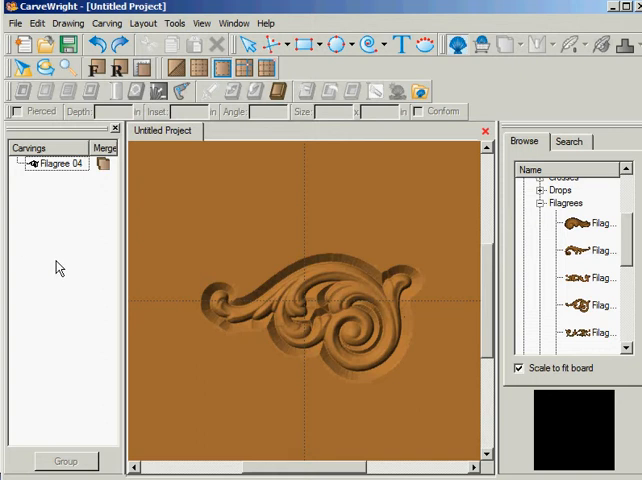
pyautogui.moveTo(344, 312)
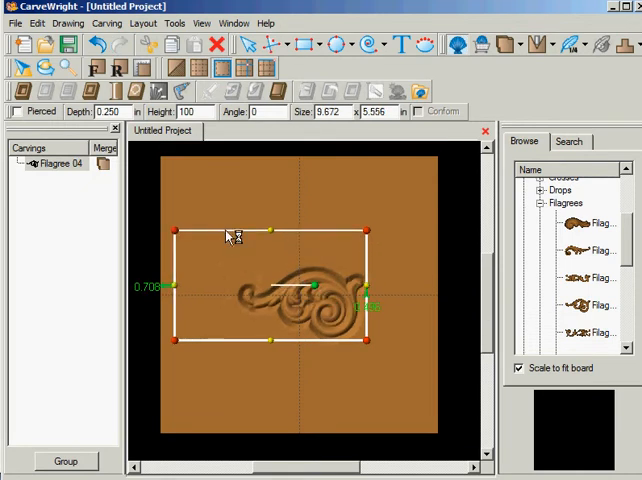
# Step: Enlarge the filigree to roughly 10 × 6 in and select its two inner void paths
pyautogui.moveTo(368, 340); pyautogui.dragTo(380, 348)
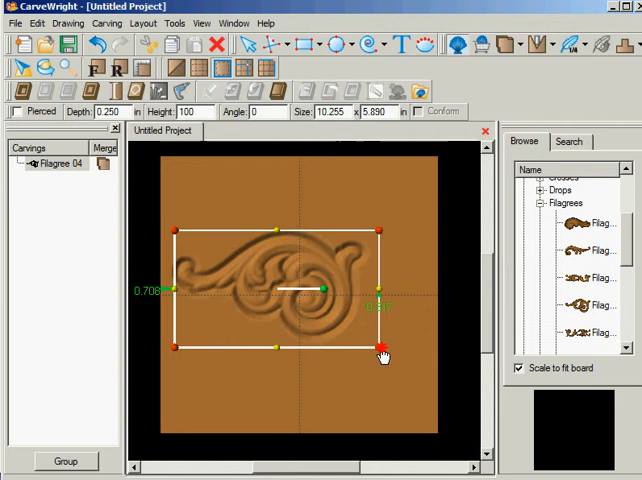
pyautogui.moveTo(380, 348); pyautogui.dragTo(424, 372)
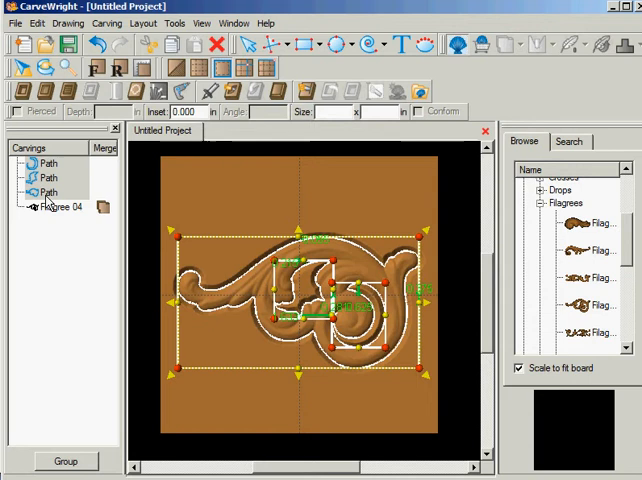
pyautogui.click(48, 192)
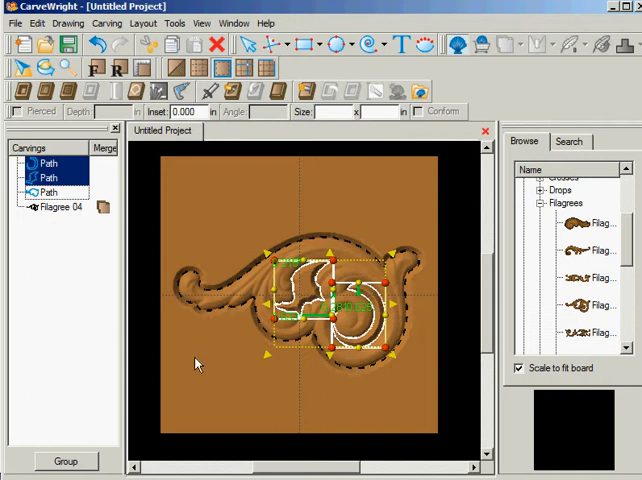
pyautogui.moveTo(350, 364)
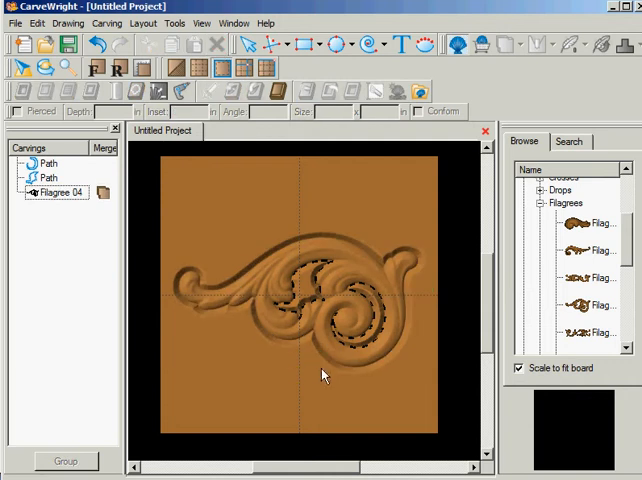
pyautogui.moveTo(176, 376)
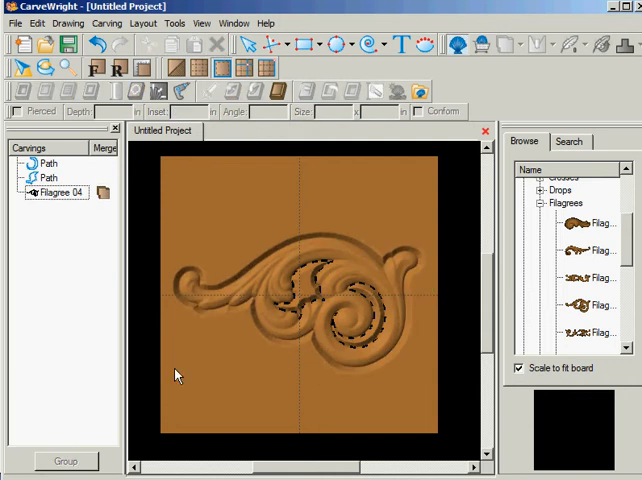
pyautogui.moveTo(292, 276)
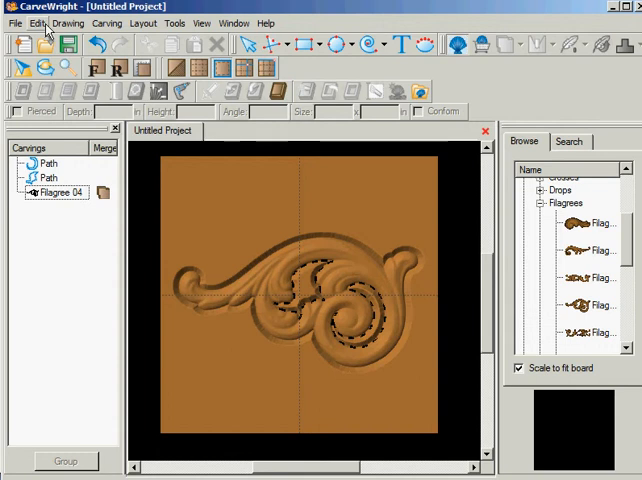
# Step: Select the filigree and both void paths together via Edit > Select All
pyautogui.click(36, 24)
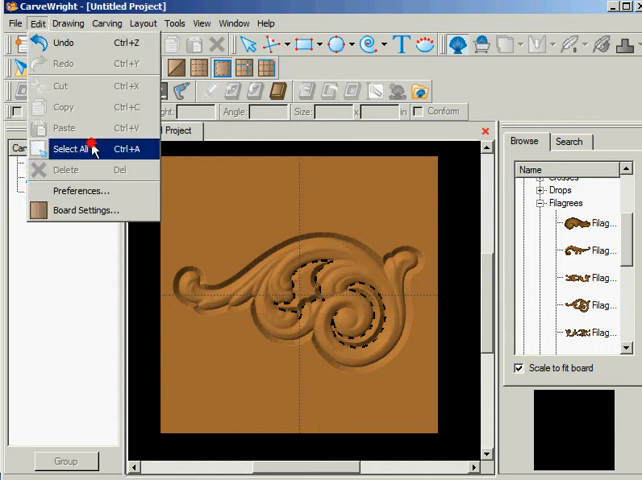
pyautogui.click(72, 148)
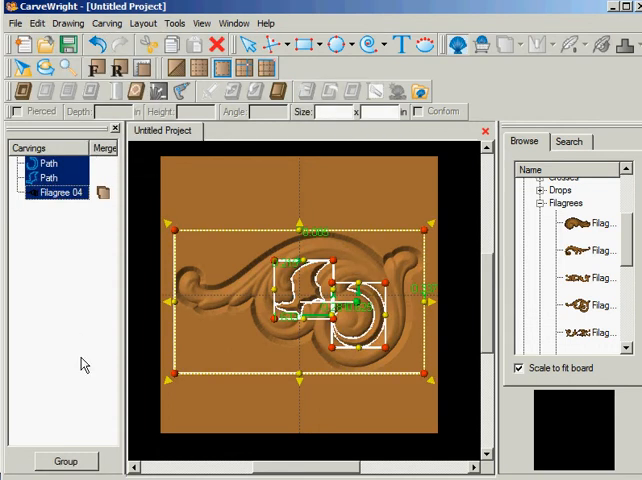
pyautogui.moveTo(288, 432)
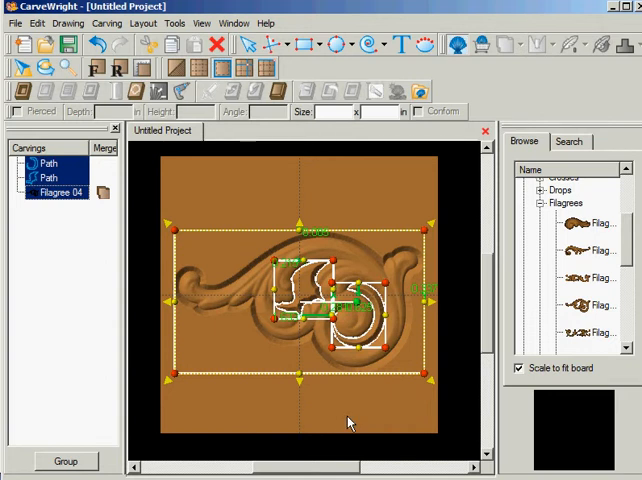
pyautogui.moveTo(352, 424)
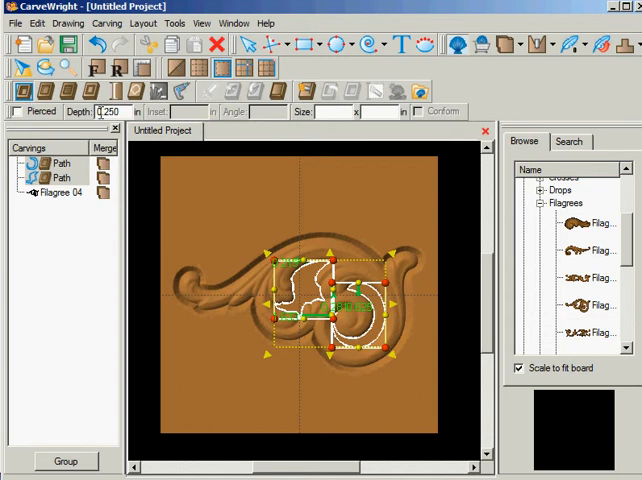
pyautogui.moveTo(250, 296)
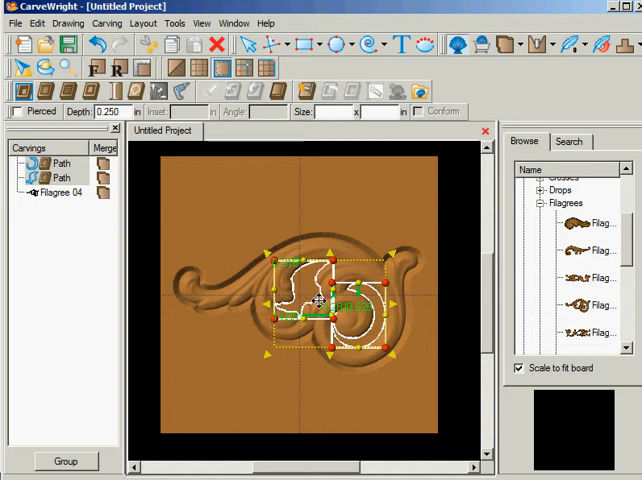
pyautogui.moveTo(244, 288)
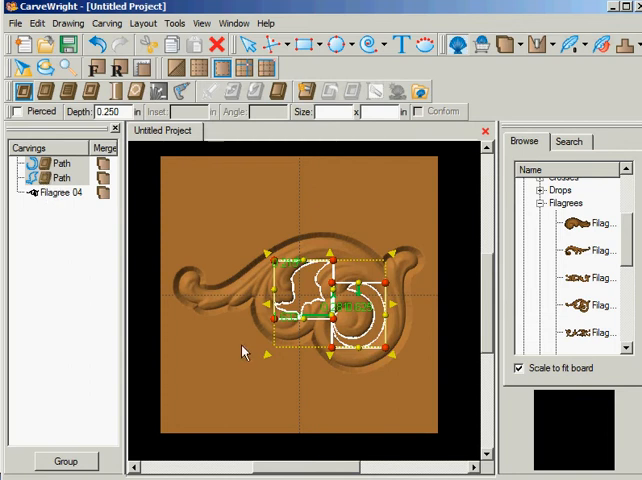
pyautogui.moveTo(352, 432)
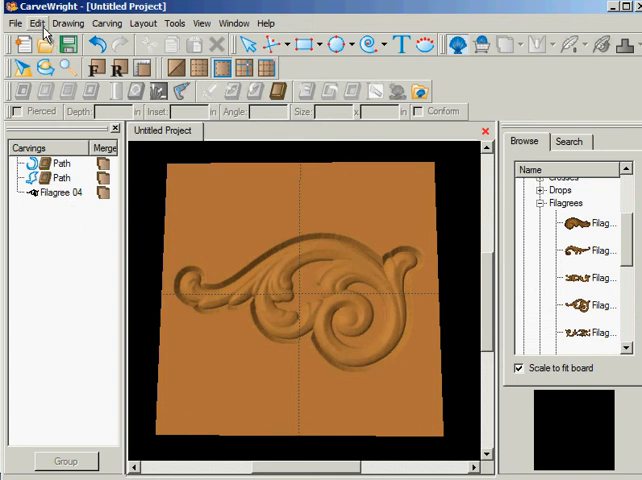
# Step: Select All twice so the filigree and both void carve regions are selected together
pyautogui.click(36, 24)
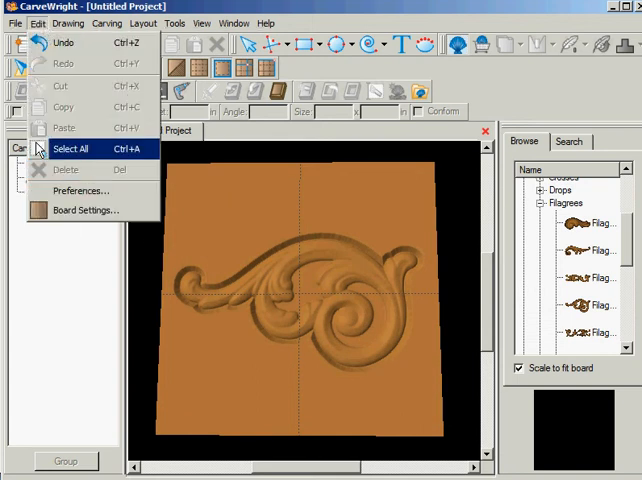
pyautogui.click(70, 148)
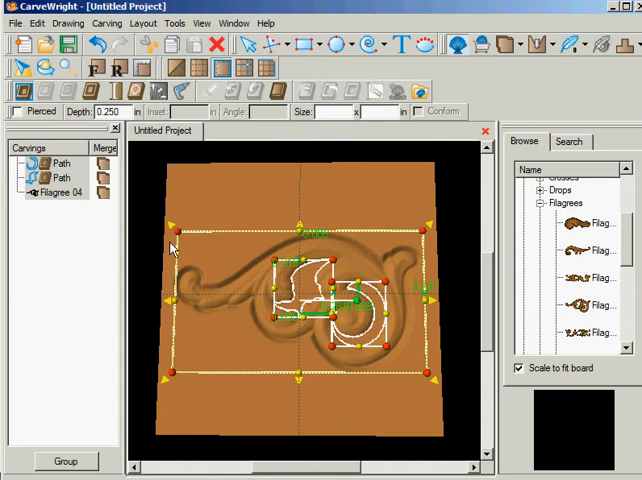
pyautogui.moveTo(174, 240)
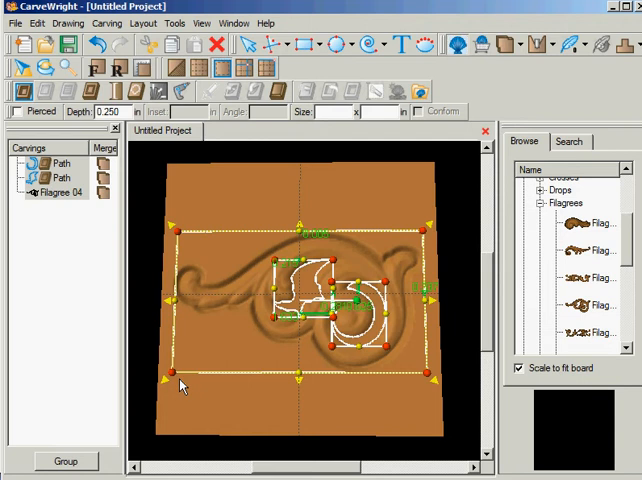
pyautogui.moveTo(218, 404)
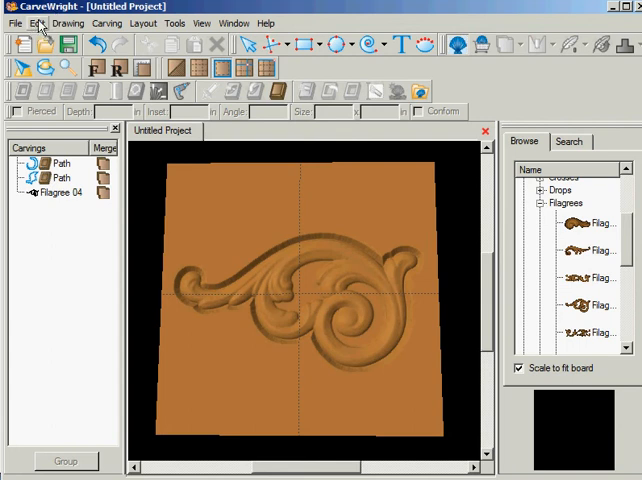
pyautogui.click(36, 24)
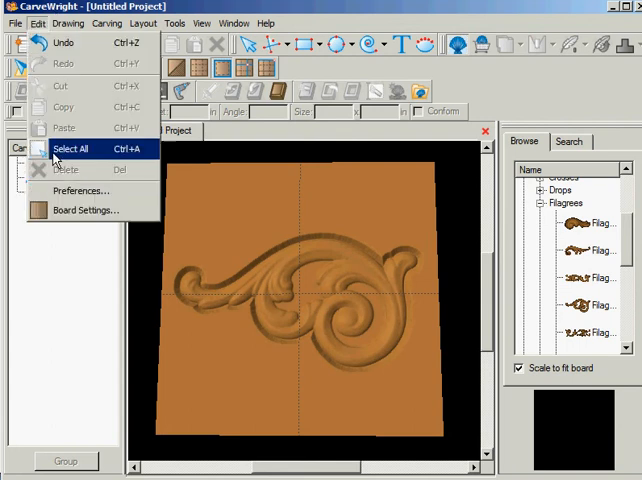
pyautogui.click(70, 148)
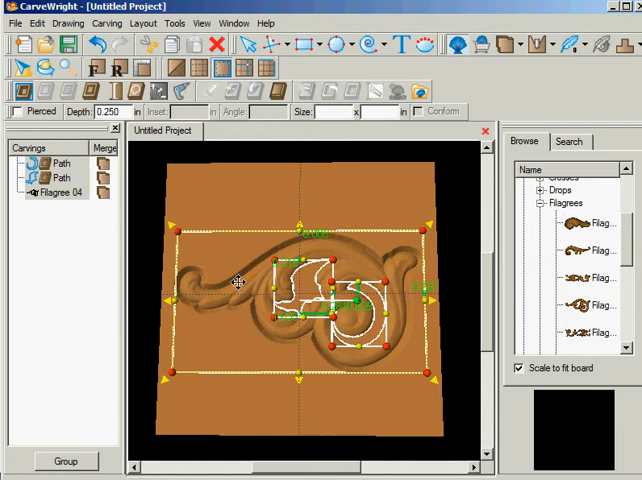
pyautogui.moveTo(176, 238)
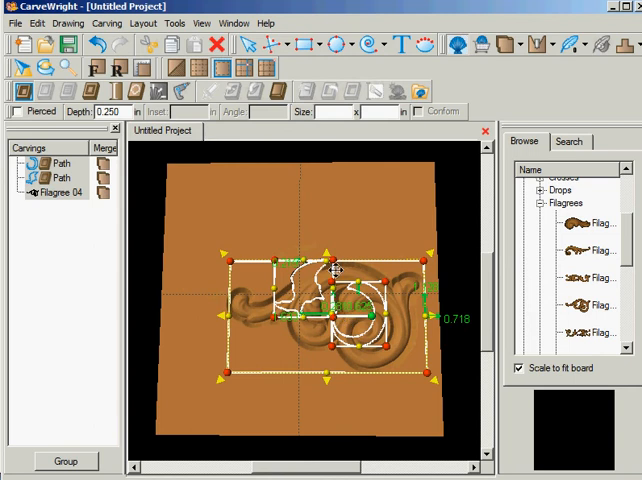
pyautogui.moveTo(356, 340)
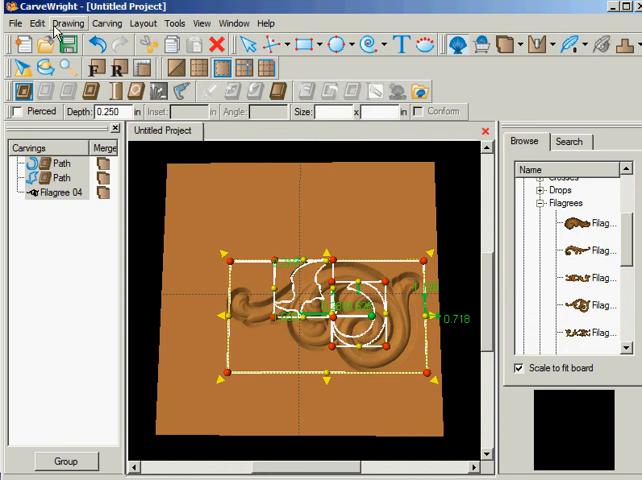
# Step: Undo the narrowing resize, restoring the filigree and void regions to full width
pyautogui.click(36, 24)
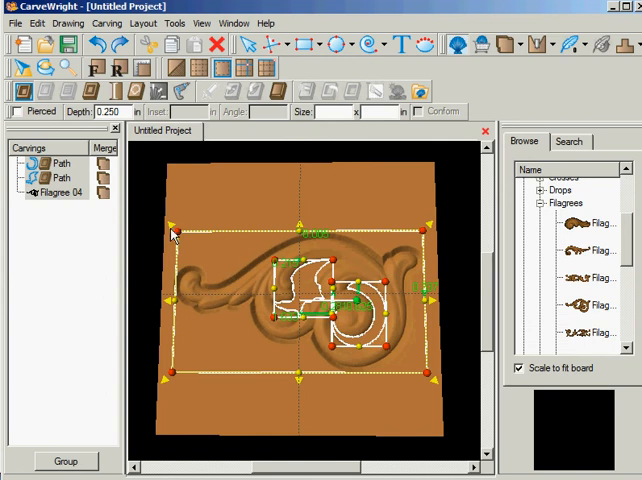
pyautogui.moveTo(368, 234)
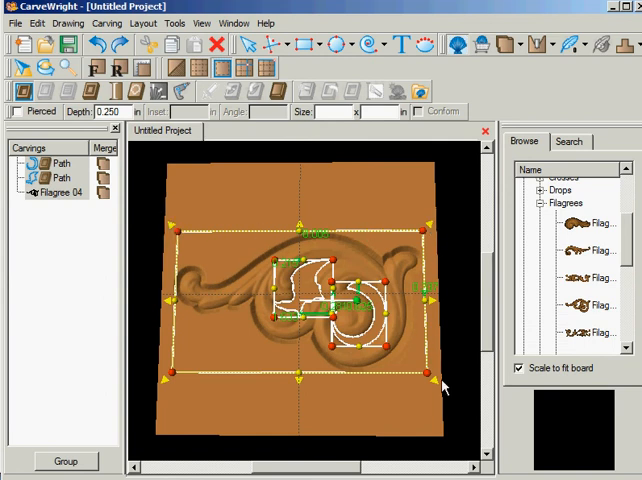
pyautogui.moveTo(436, 388)
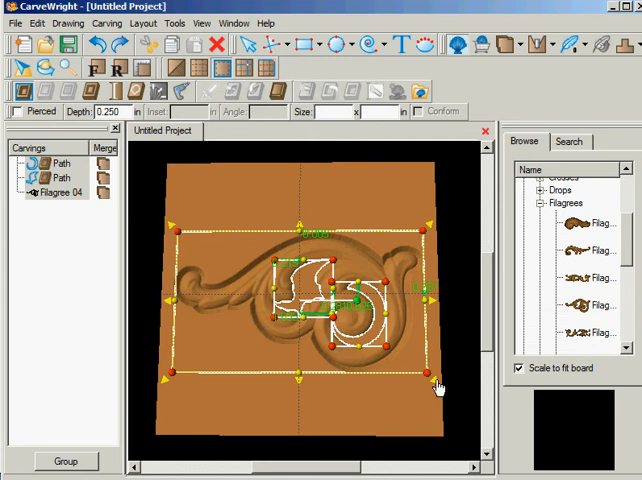